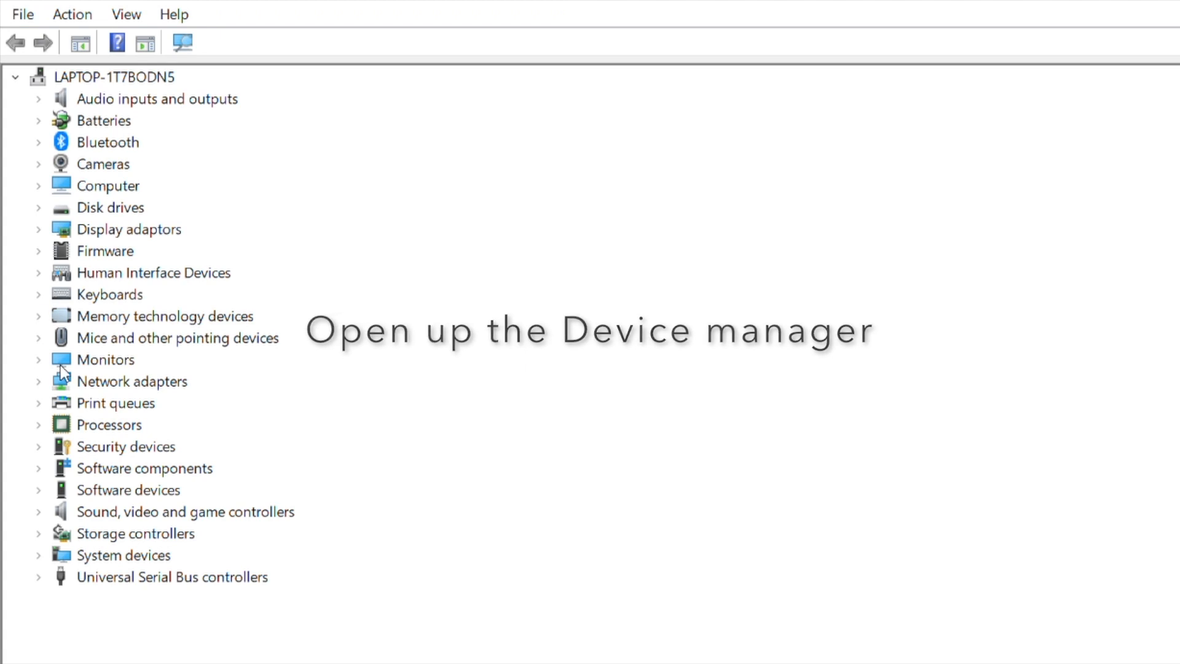
- Expand the Bluetooth category to reveal the Intel Wireless Bluetooth adapter
{"action": "left_click", "coordinate": [40, 142]}
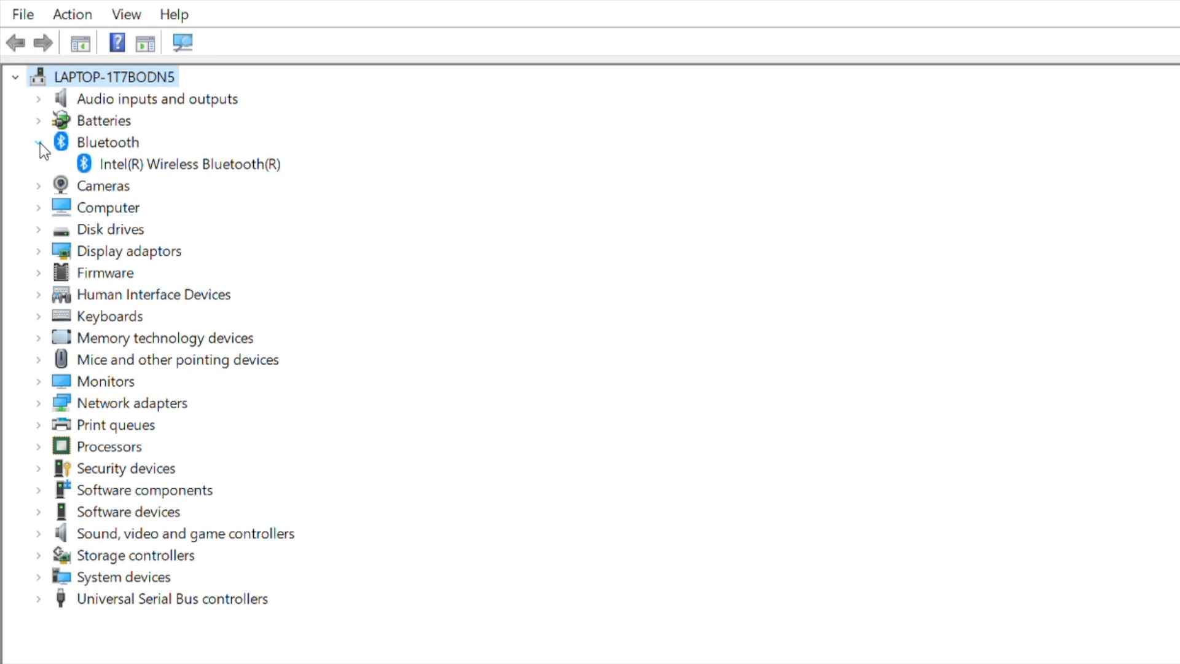
- Refresh the Bluetooth list so all eight paired devices, including both Xbox Wireless Controllers, appear
{"action": "left_click", "coordinate": [37, 141]}
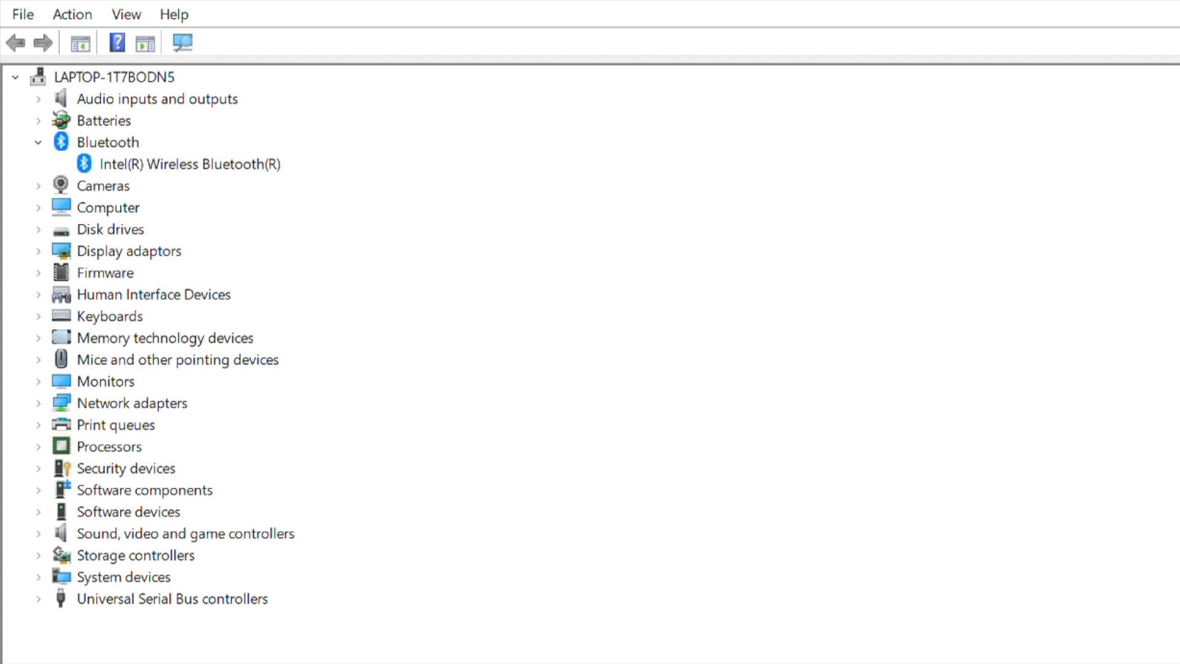
{"action": "mouse_move", "coordinate": [228, 345]}
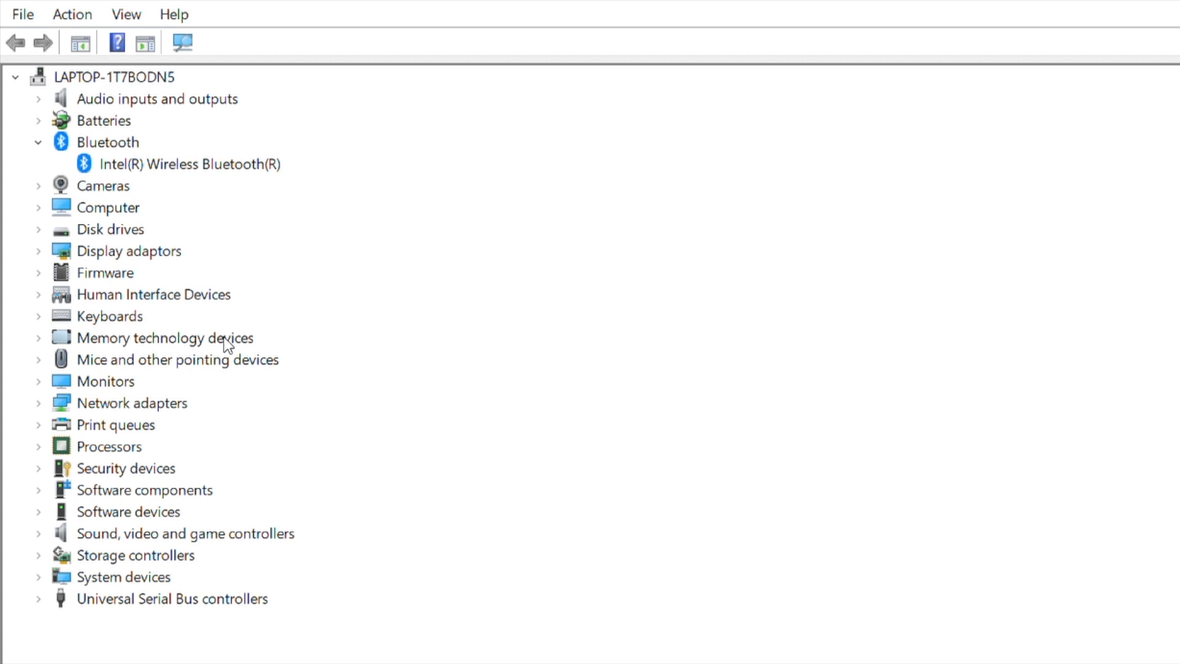
{"action": "mouse_move", "coordinate": [755, 445]}
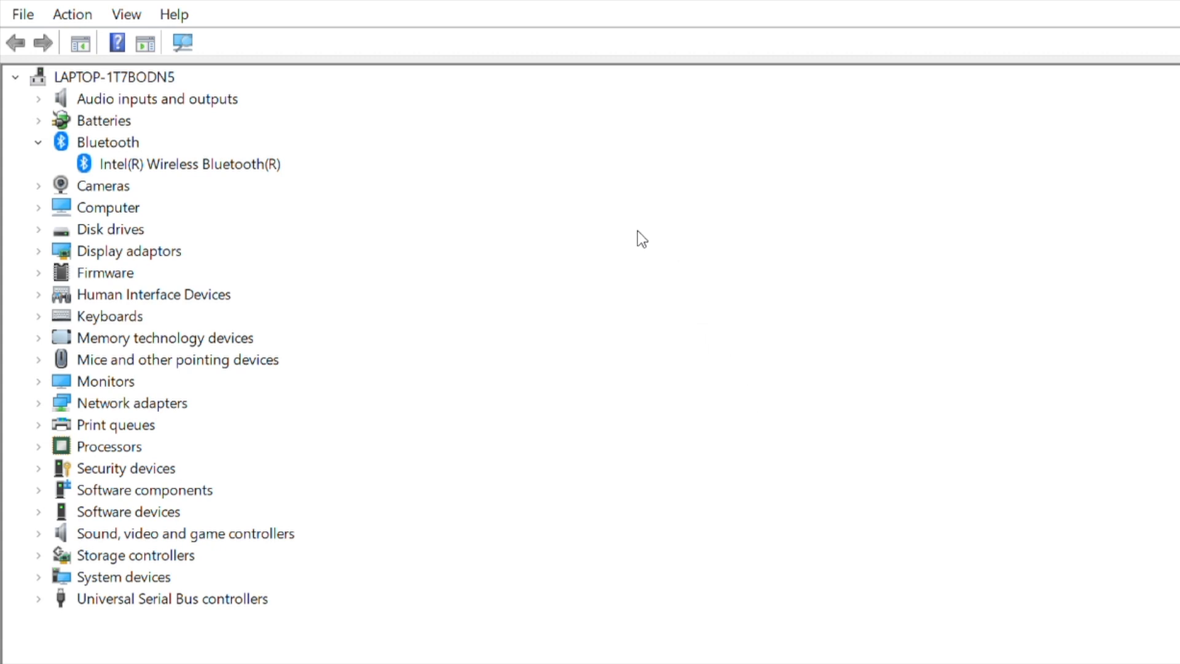
{"action": "mouse_move", "coordinate": [1147, 295]}
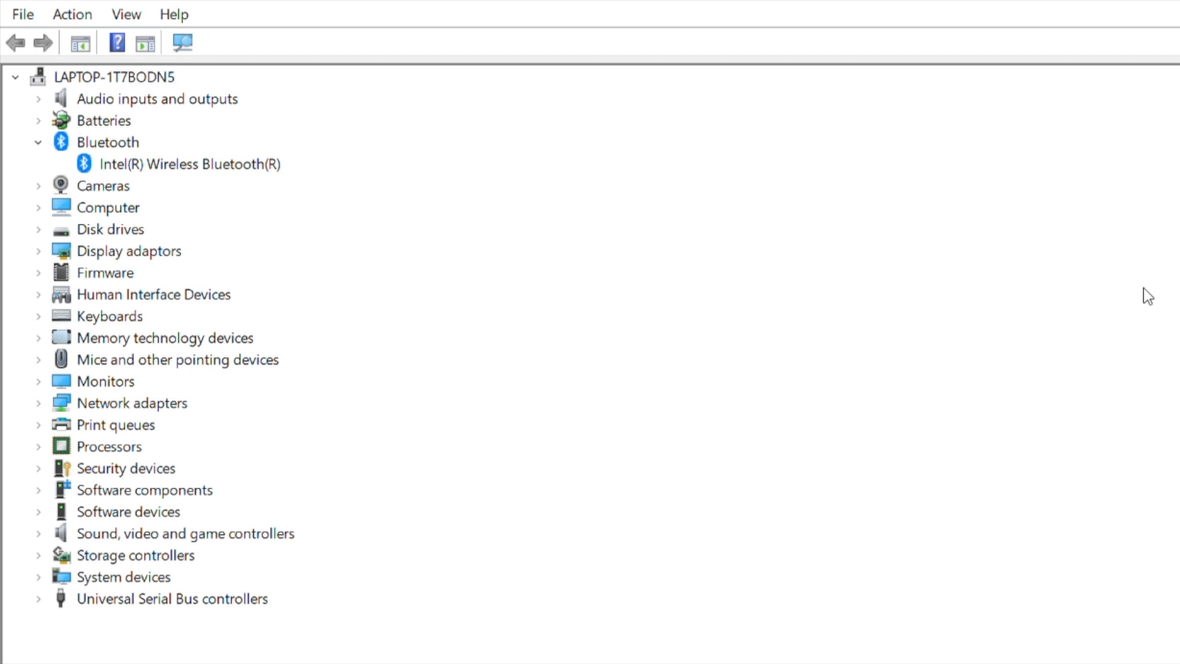
{"action": "left_click", "coordinate": [15, 77]}
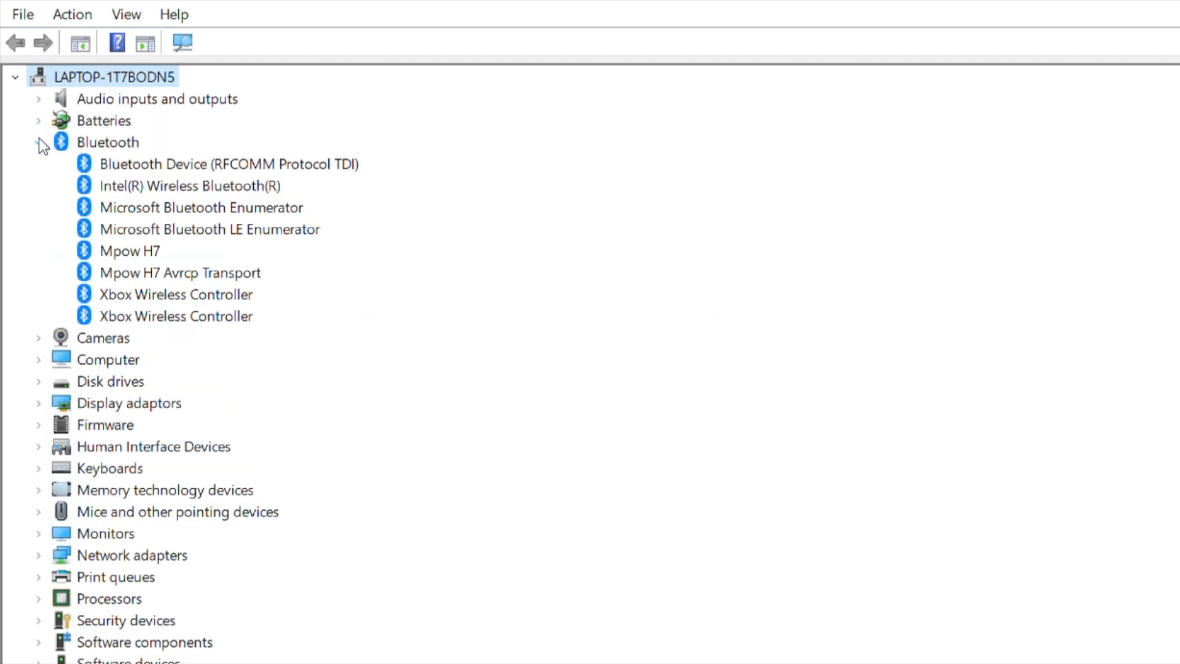
- Re-expand Bluetooth and select the first Xbox Wireless Controller for a driver update
{"action": "left_click", "coordinate": [39, 141]}
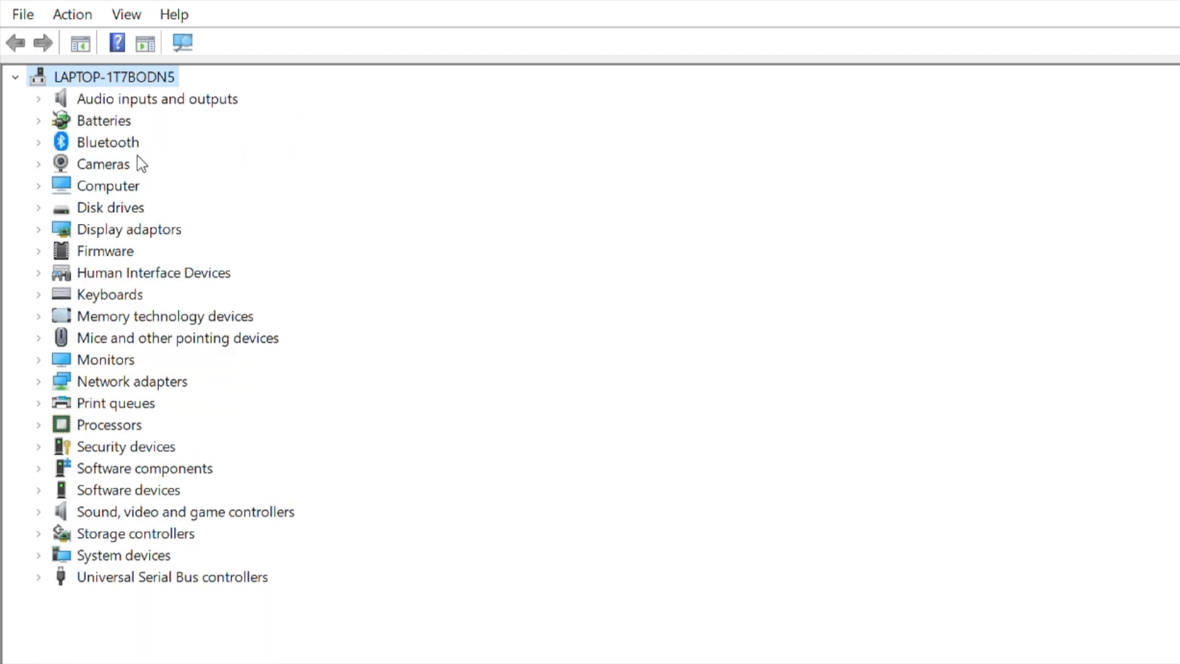
{"action": "mouse_move", "coordinate": [43, 150]}
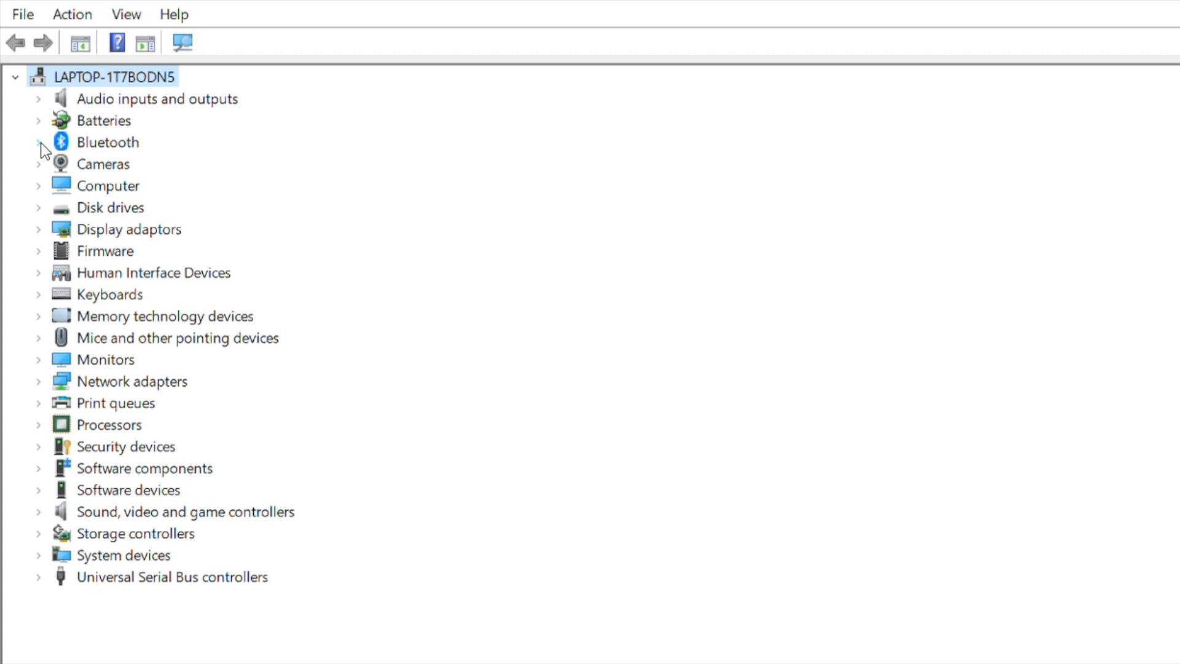
{"action": "left_click", "coordinate": [38, 141]}
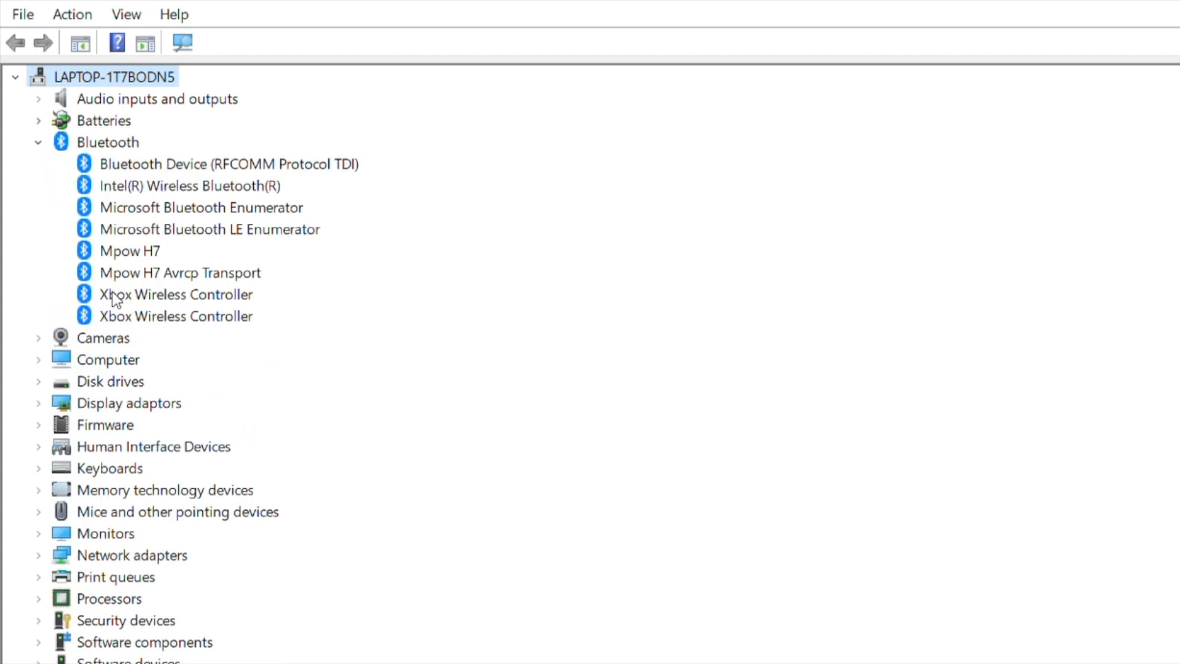
{"action": "left_click", "coordinate": [176, 294]}
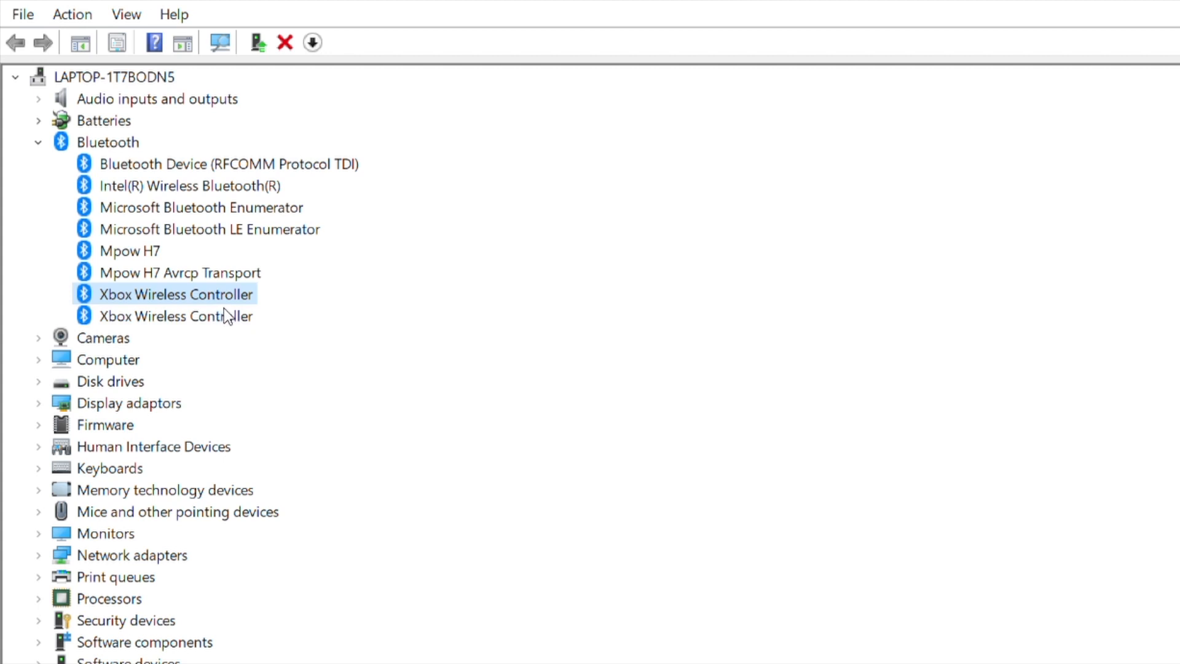
{"action": "mouse_move", "coordinate": [101, 517]}
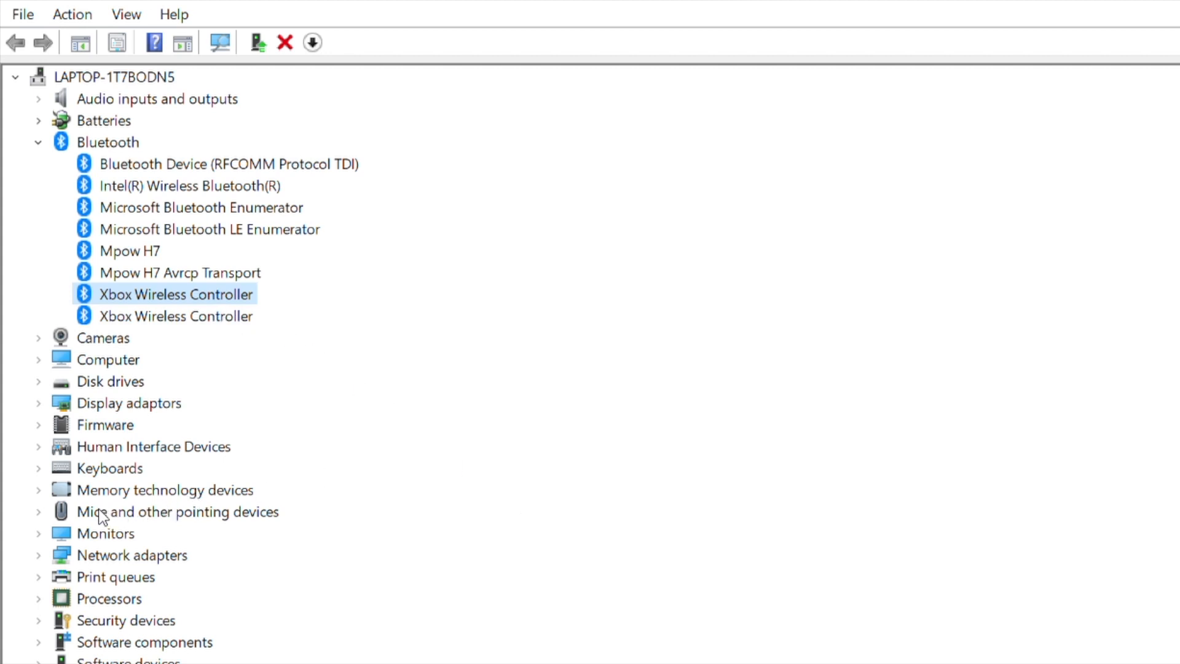
{"action": "left_click", "coordinate": [179, 511]}
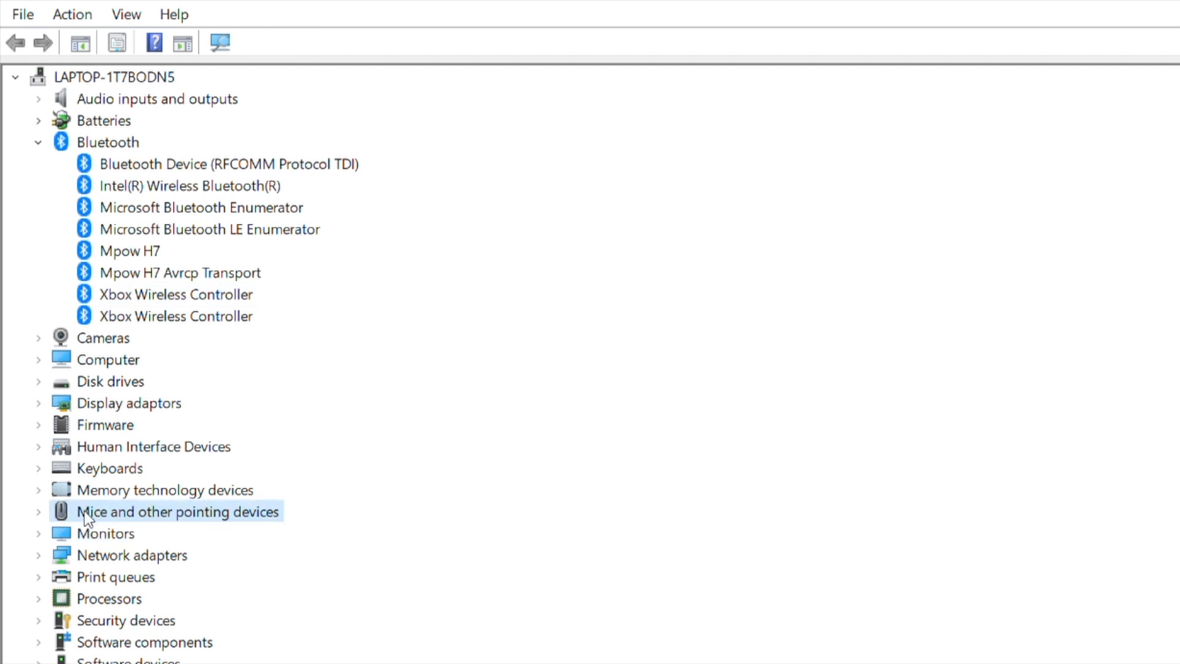
{"action": "left_click", "coordinate": [107, 533]}
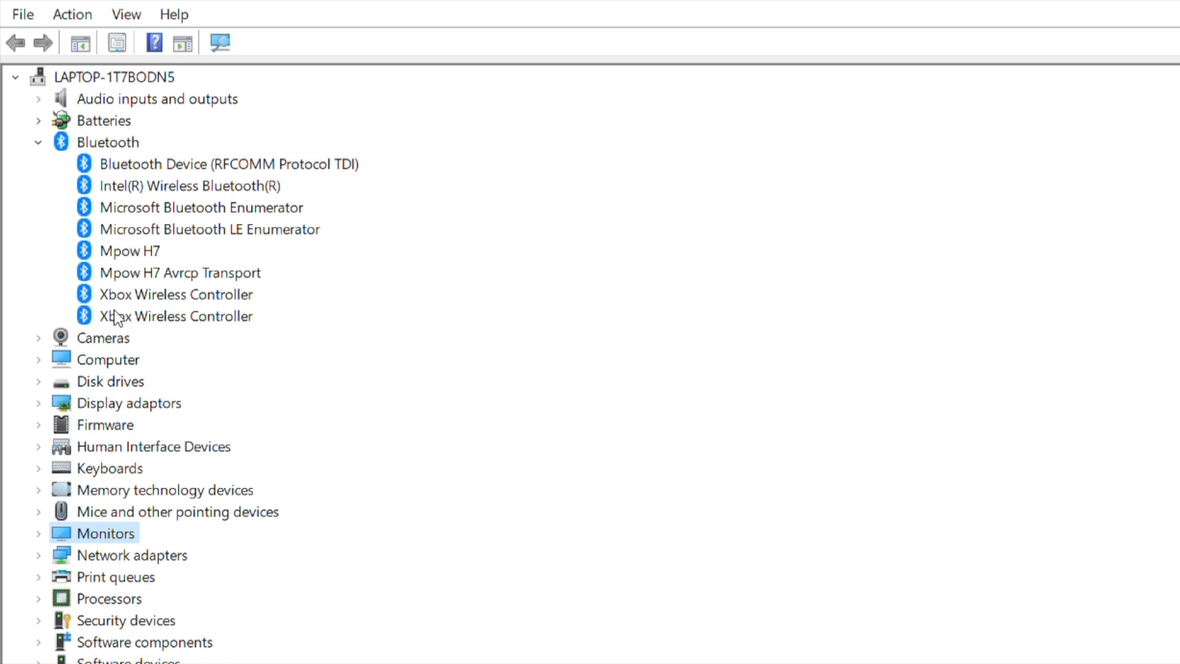
{"action": "left_click", "coordinate": [176, 294]}
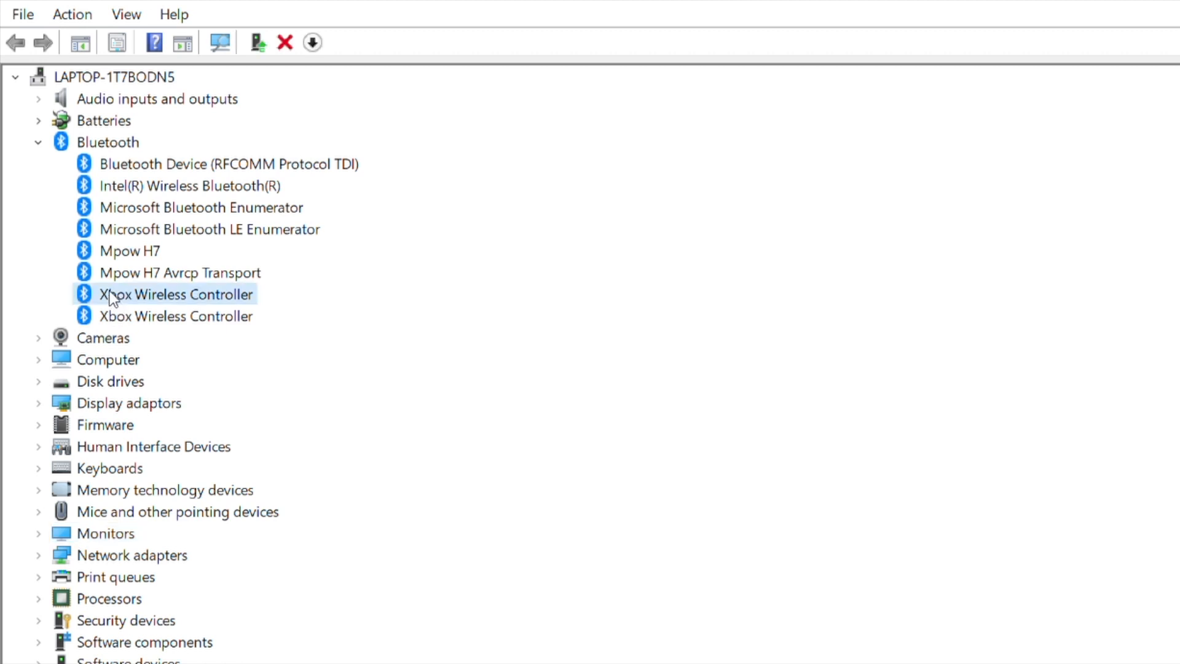
{"action": "mouse_move", "coordinate": [136, 304]}
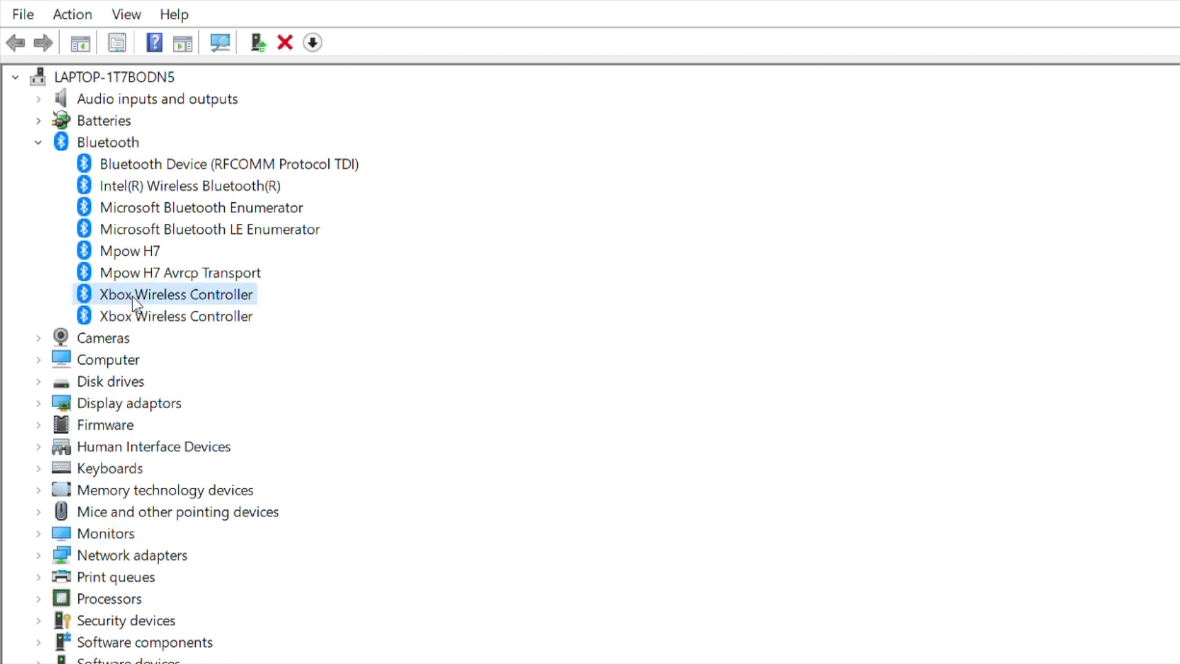
{"action": "left_click", "coordinate": [176, 293]}
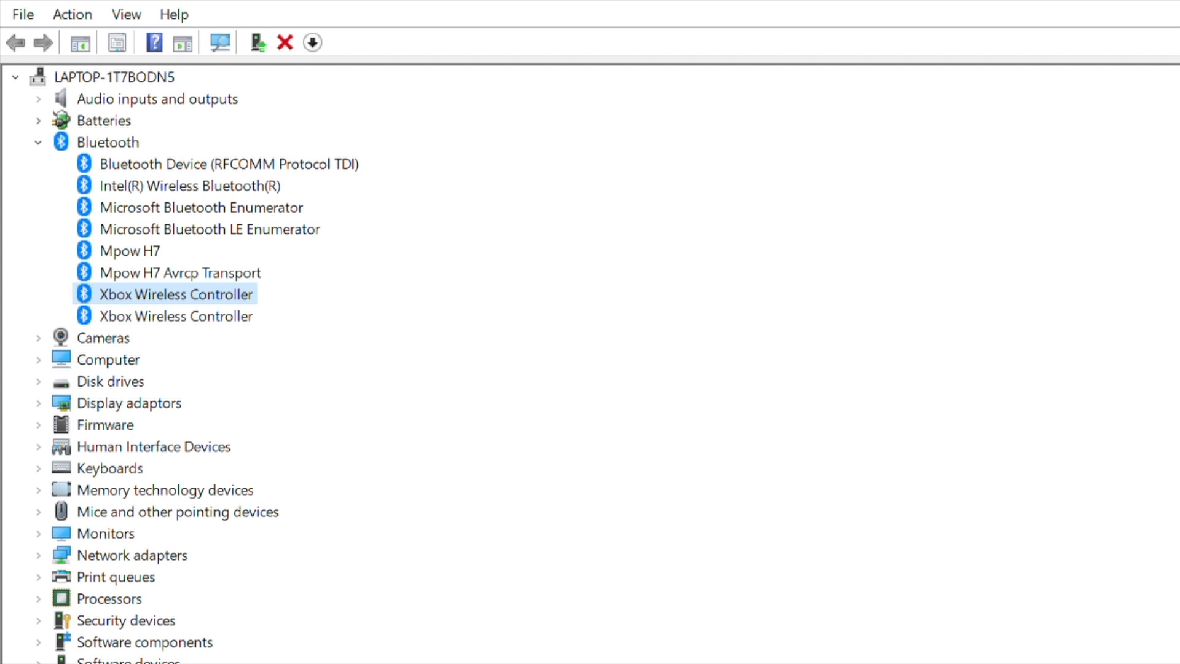